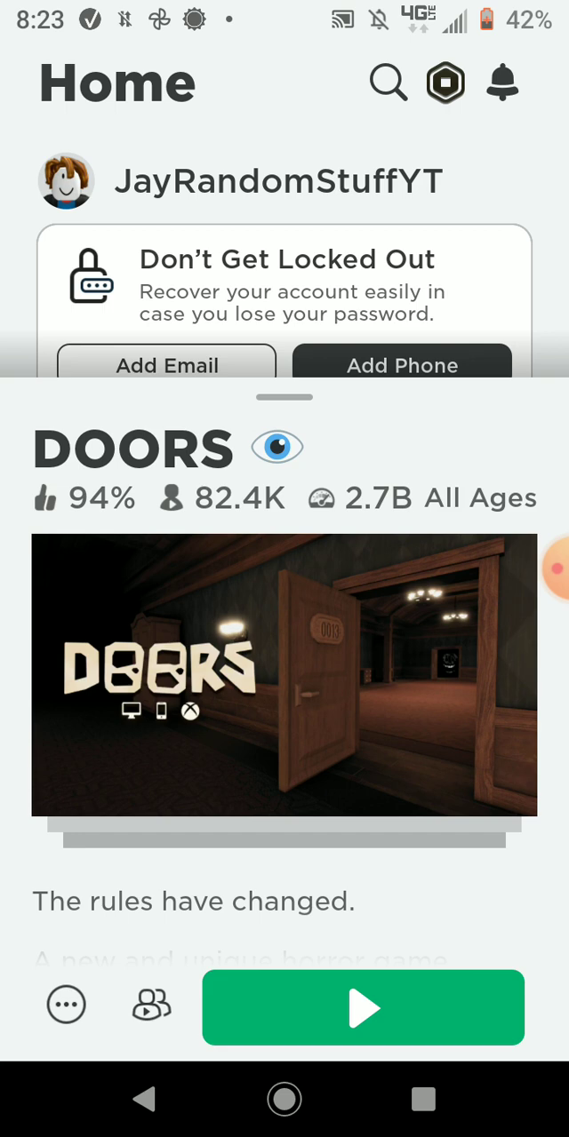
# Step: Scroll up the DOORS page and launch the game with the Play button
pyautogui.scroll(3)
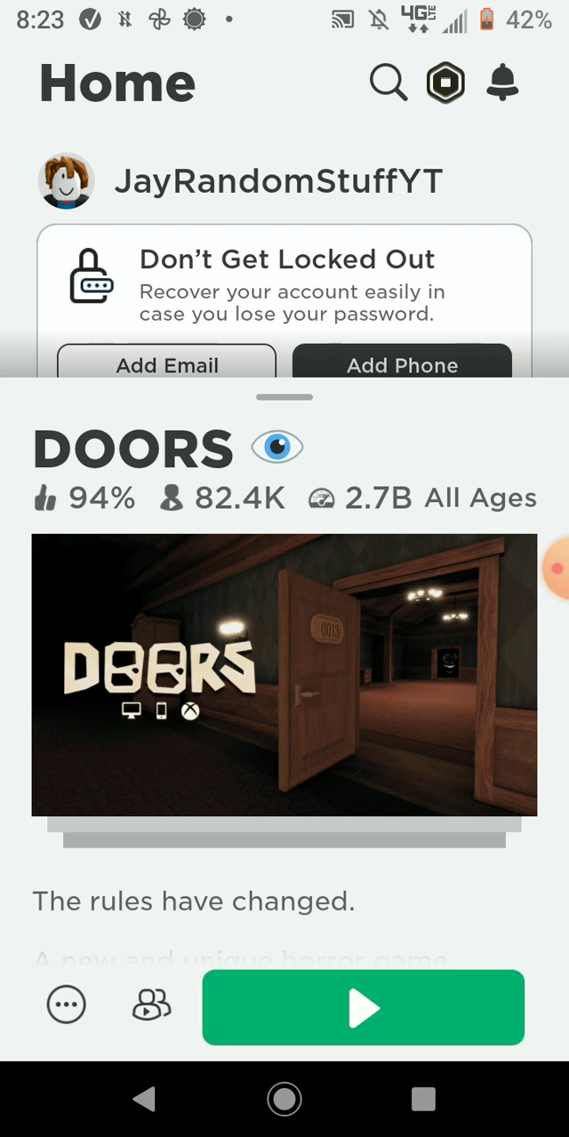
pyautogui.click(362, 1007)
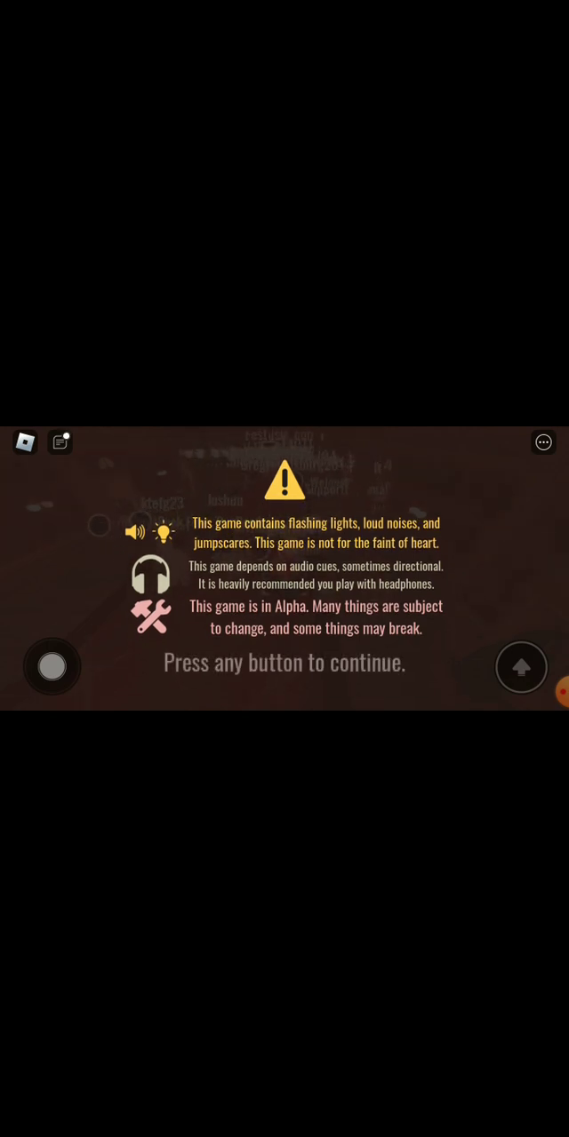
pyautogui.click(284, 662)
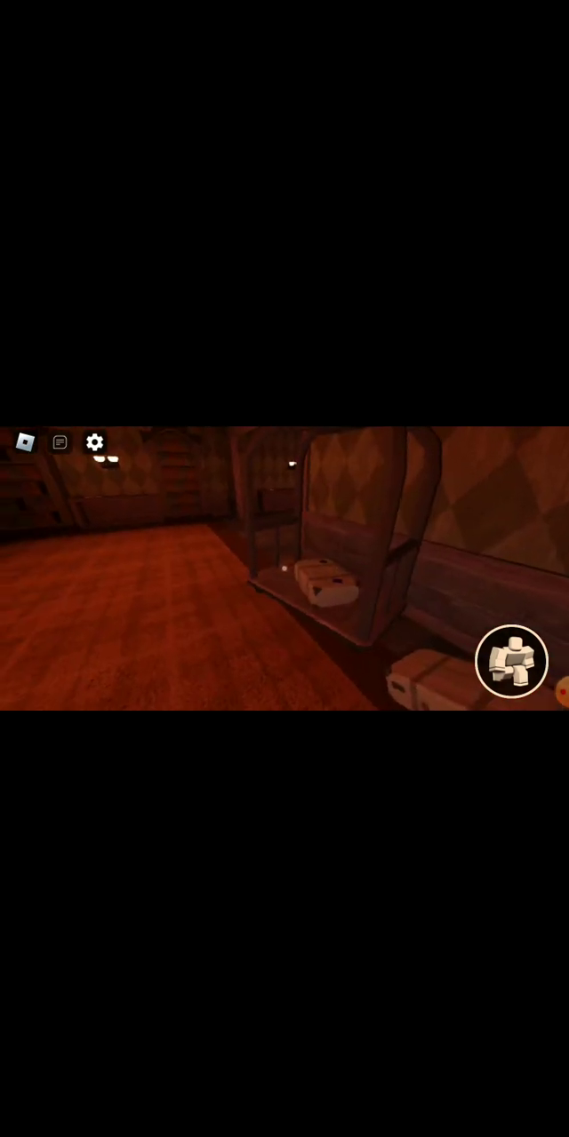
pyautogui.moveTo(355, 578); pyautogui.dragTo(178, 577)
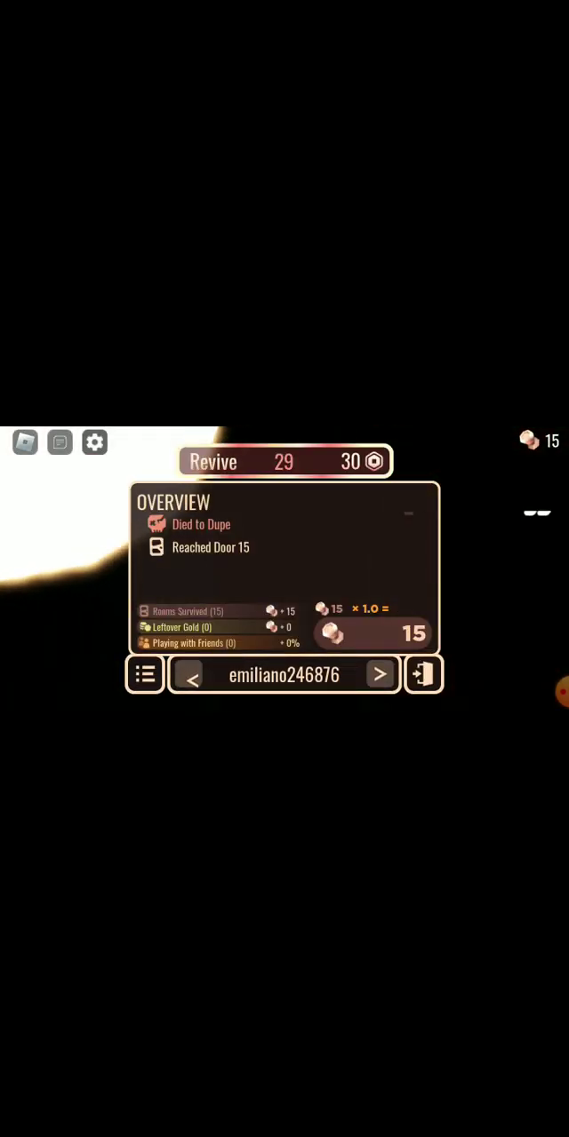
# Step: Open the Roblox pause menu from the DOORS death overview
pyautogui.click(285, 461)
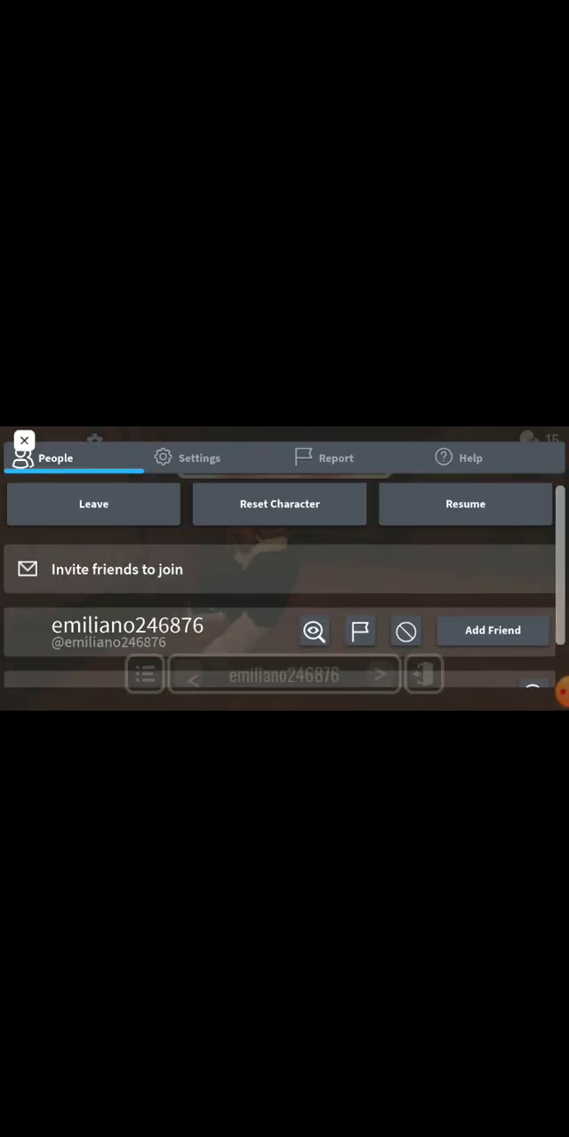
# Step: Leave the DOORS experience and confirm on the prompt
pyautogui.click(93, 503)
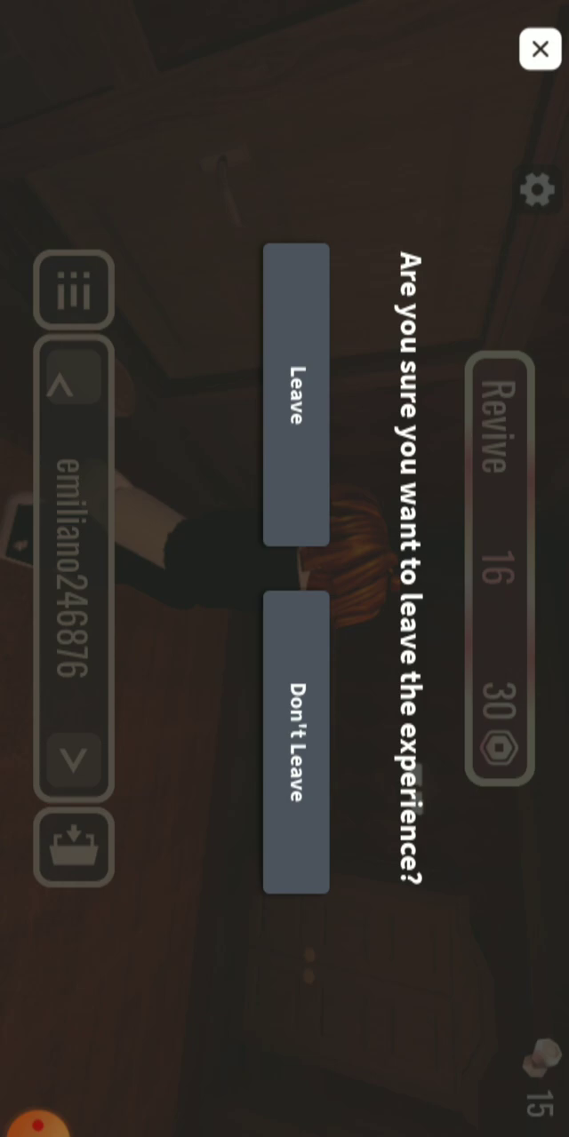
pyautogui.click(294, 403)
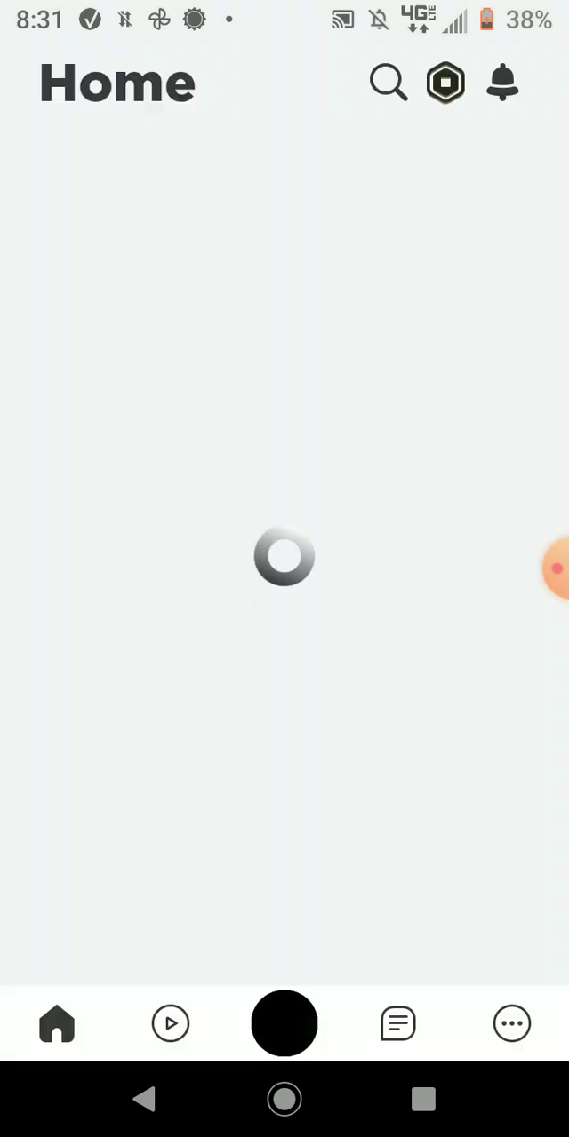